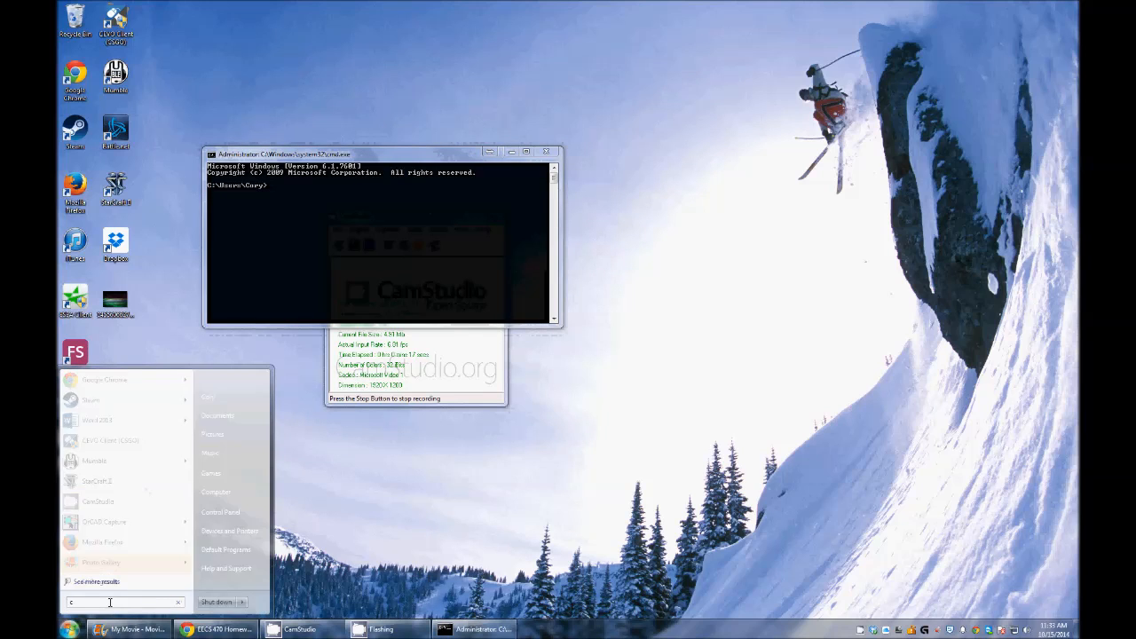
Open cmd and run ipconfig /all to list the adapter's physical address
{"action": "type", "text": "md"}
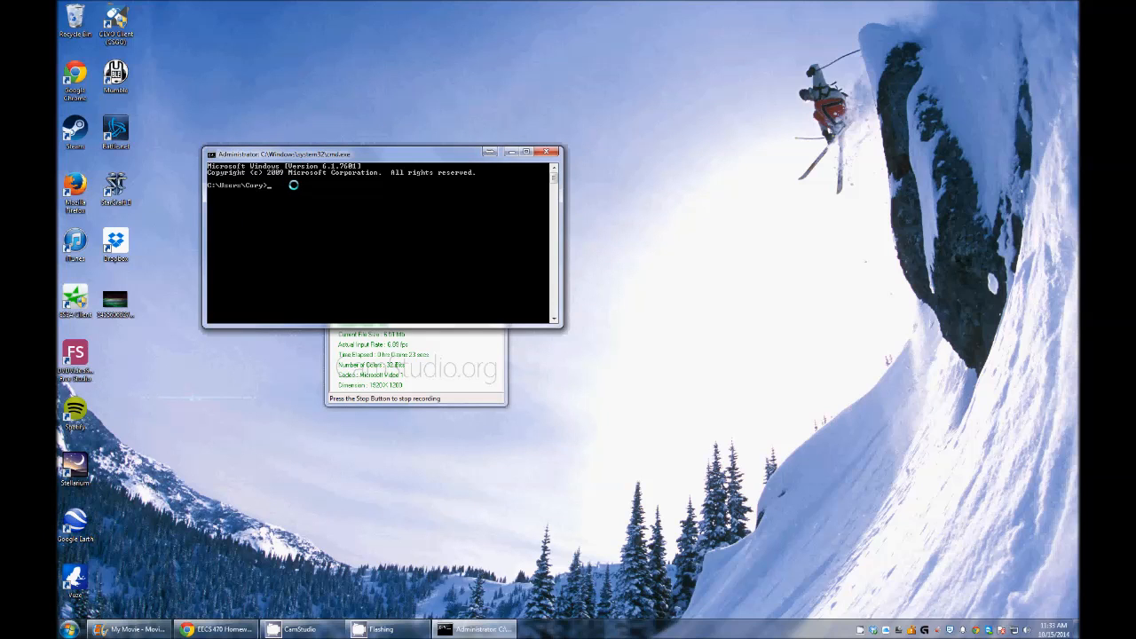
{"action": "type", "text": "ipc"}
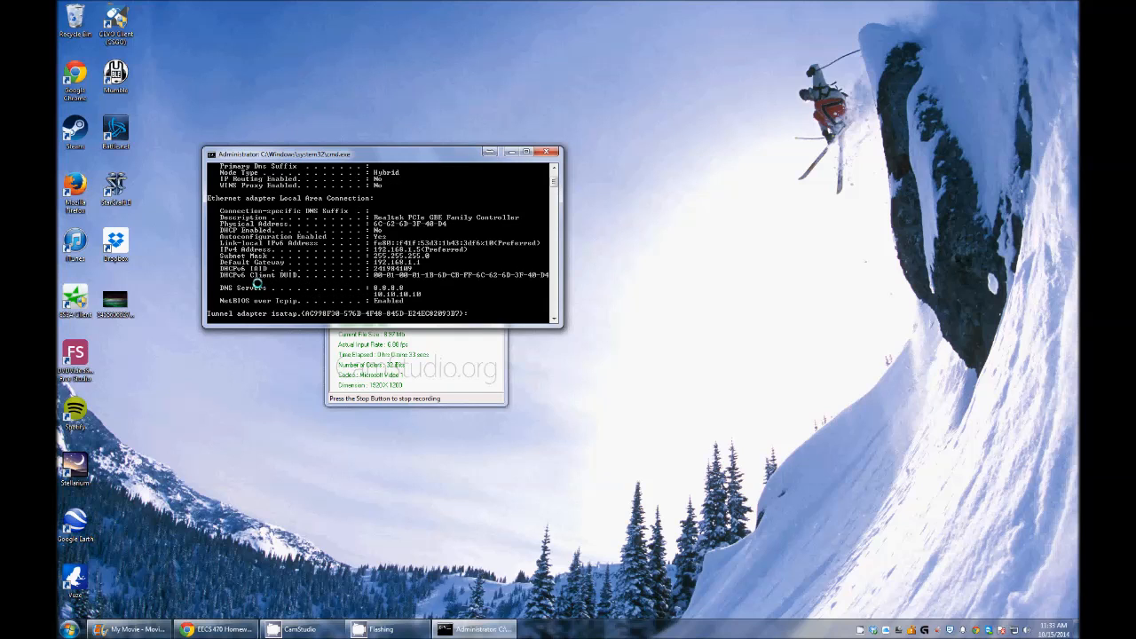
{"action": "mouse_move", "coordinate": [302, 206]}
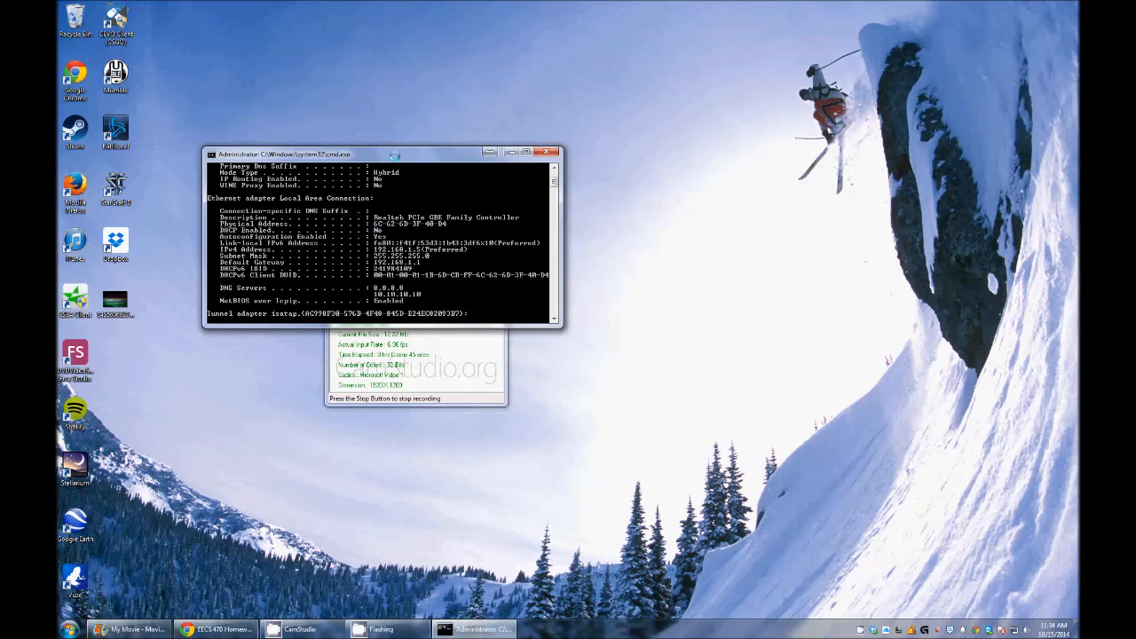
Log into the router at 192.168.1.1 with user admin and the password
{"action": "left_click_drag", "start_coordinate": [380, 154], "coordinate": [266, 160]}
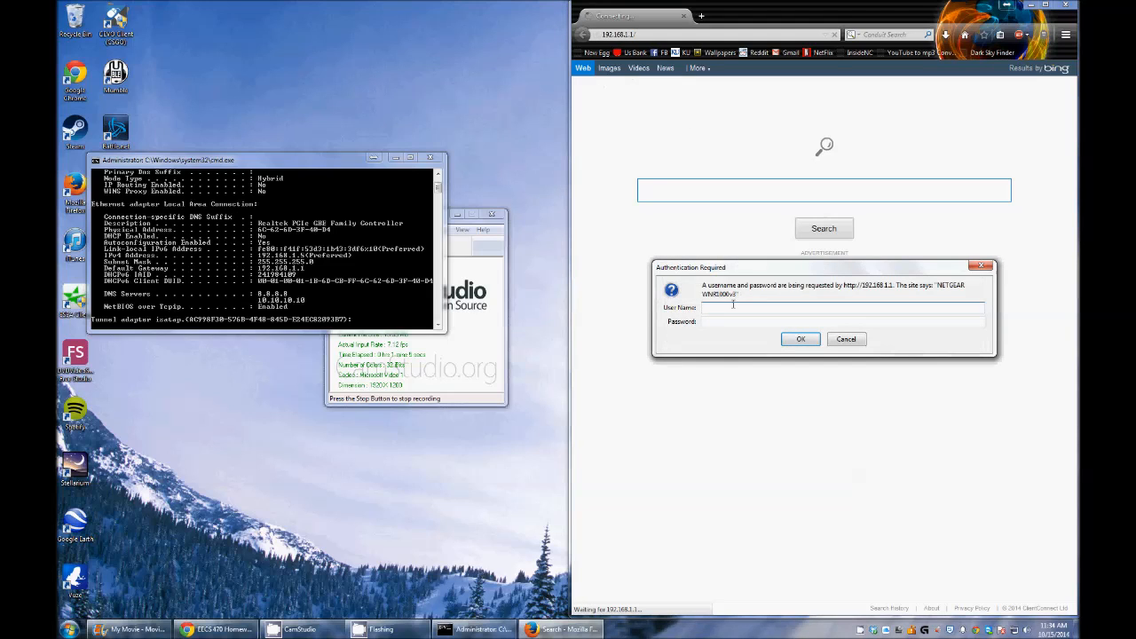
{"action": "type", "text": "admin"}
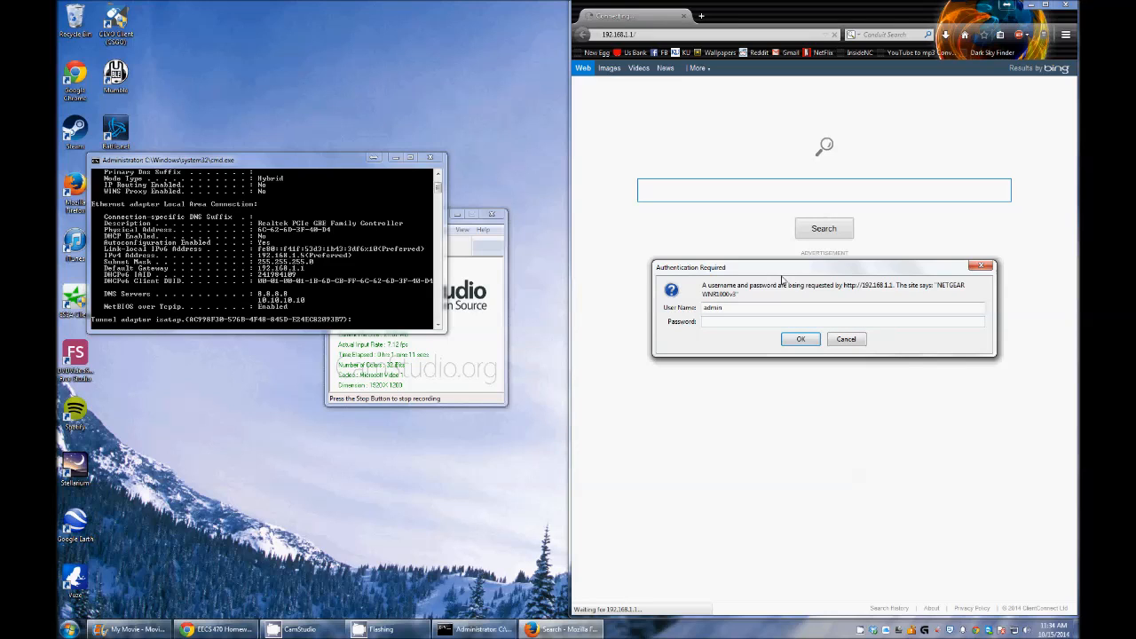
{"action": "type", "text": "password"}
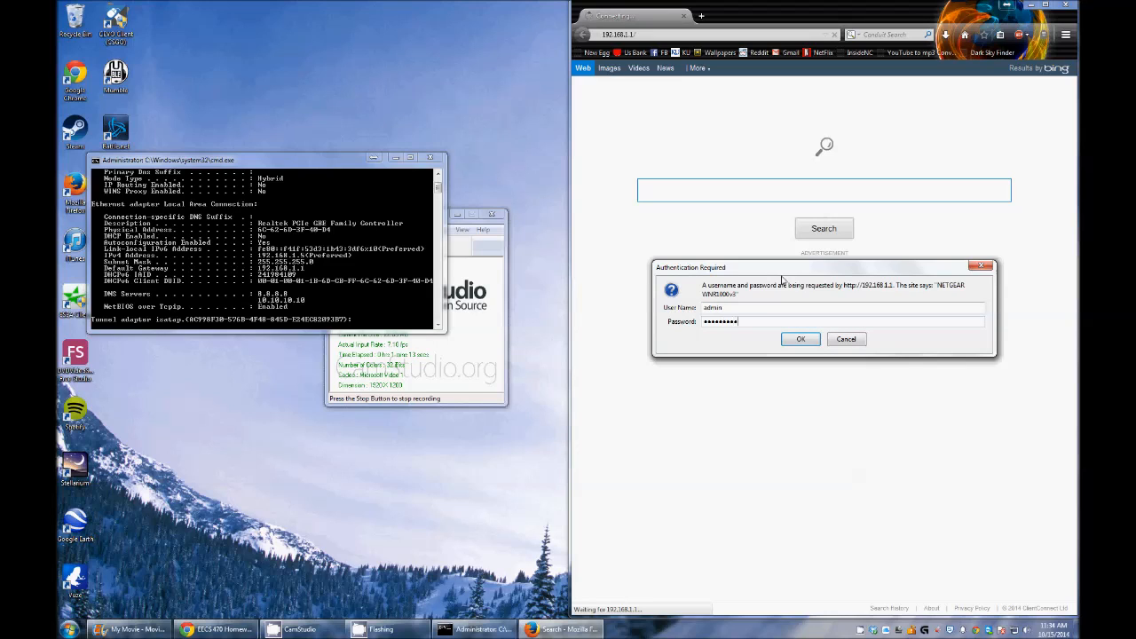
{"action": "left_click", "coordinate": [799, 339]}
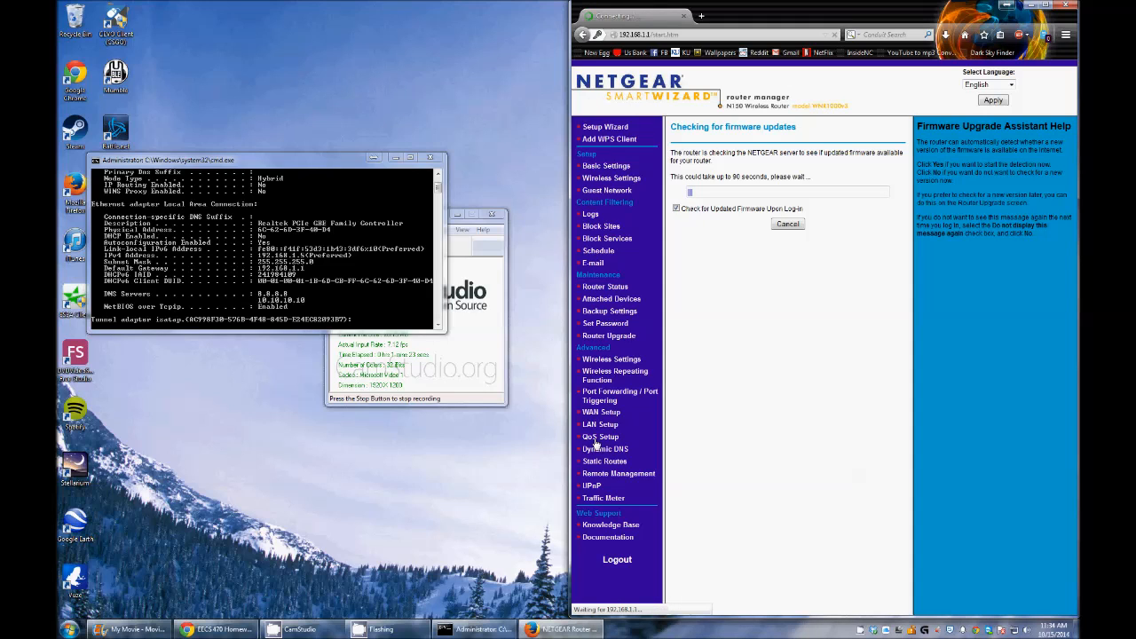
Enable Turn Internet Access QoS On and open the QoS priority rule list
{"action": "left_click", "coordinate": [600, 436]}
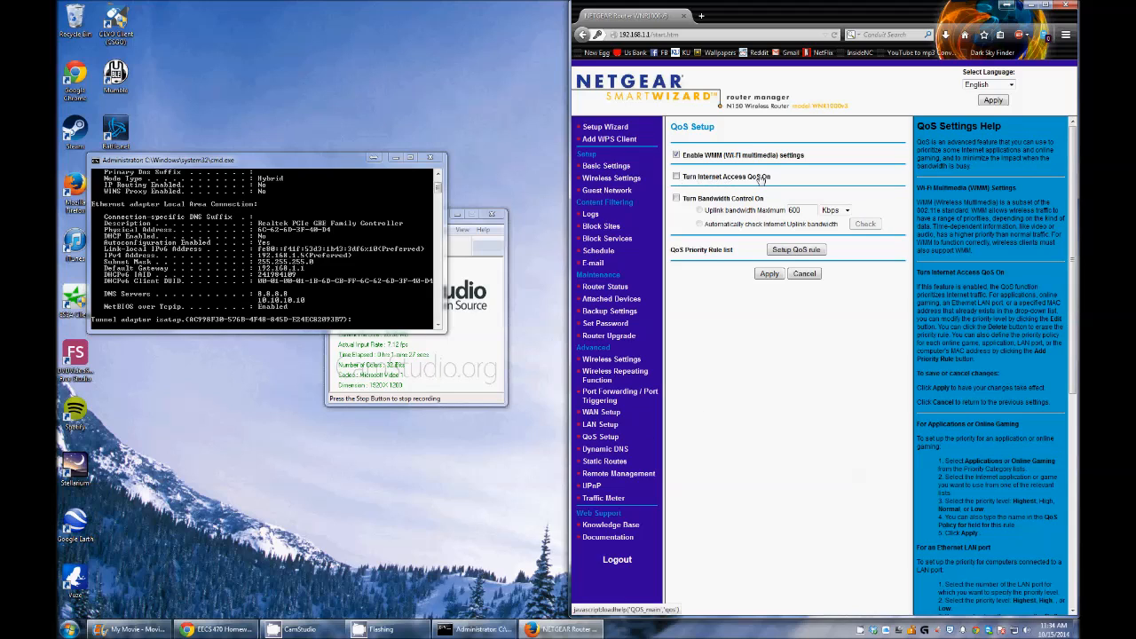
{"action": "left_click", "coordinate": [676, 176]}
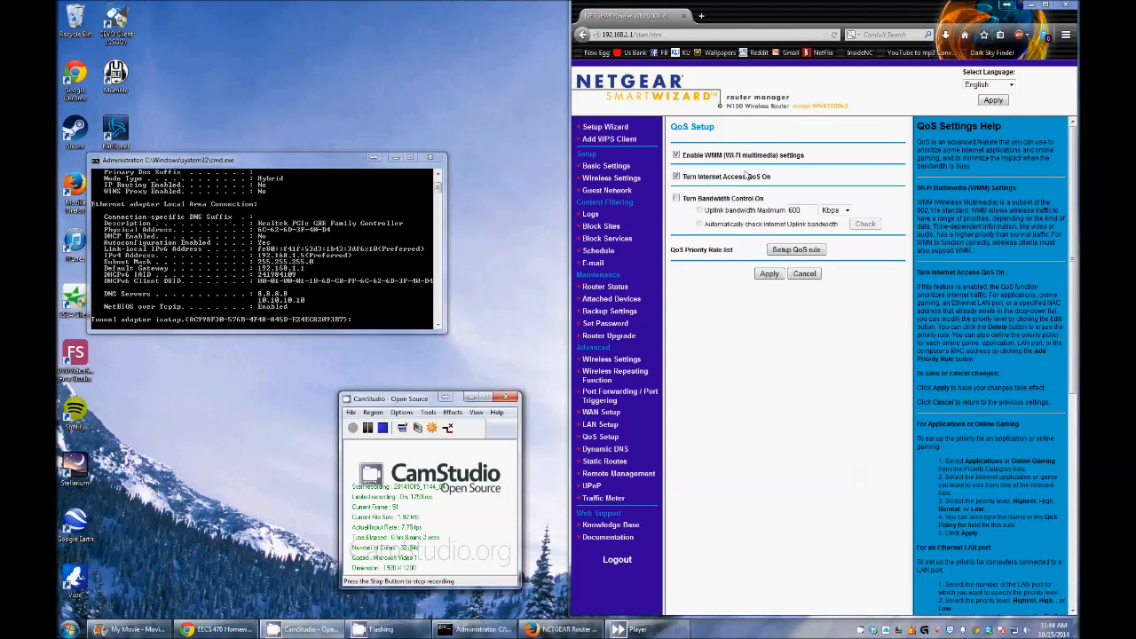
{"action": "left_click", "coordinate": [796, 250]}
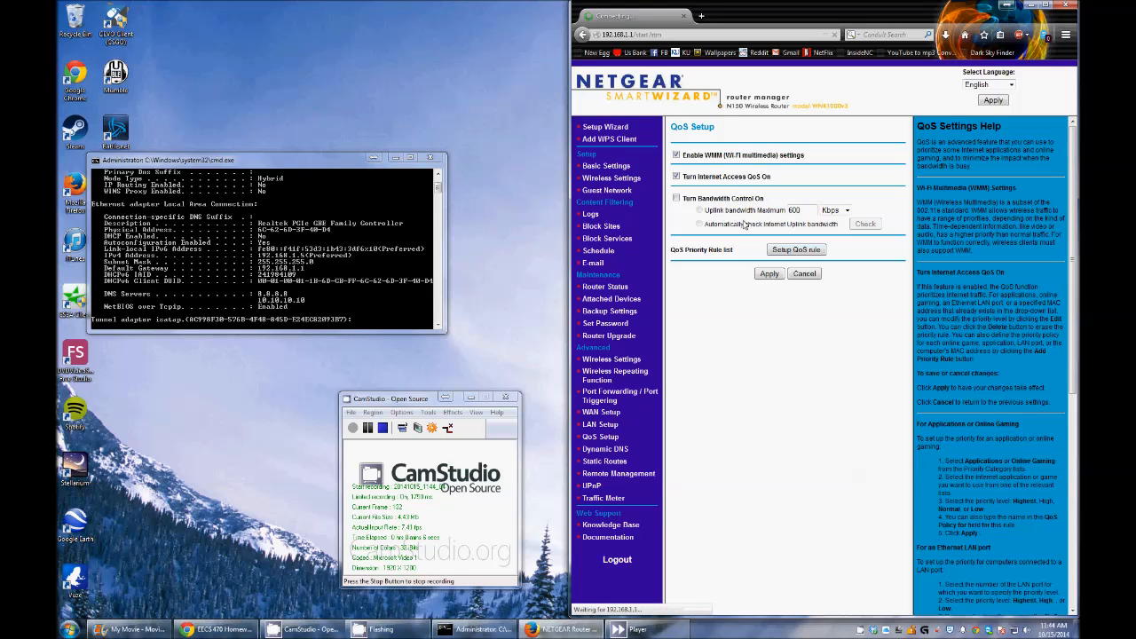
{"action": "left_click", "coordinate": [795, 248]}
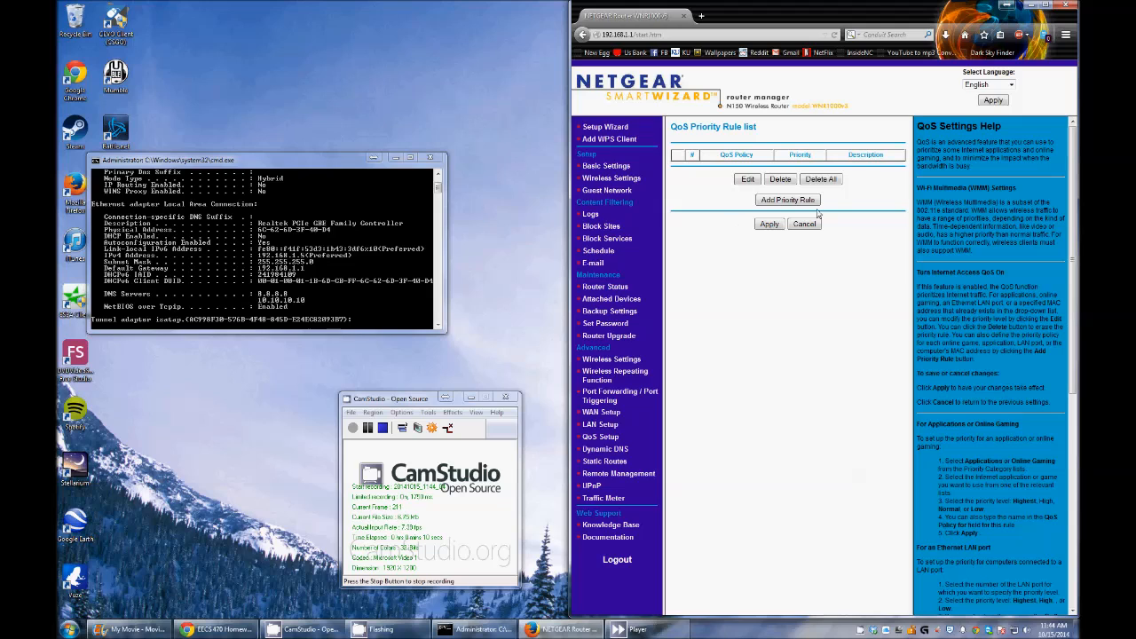
Add a MAC Address priority rule for this PC and apply it
{"action": "left_click", "coordinate": [788, 198]}
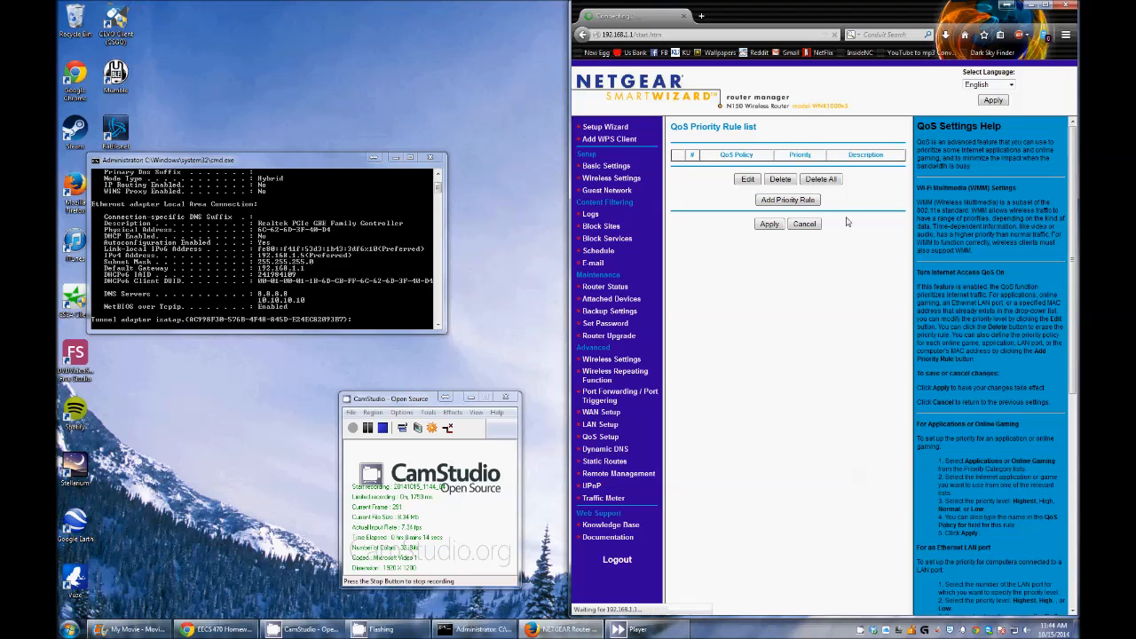
{"action": "left_click", "coordinate": [786, 198]}
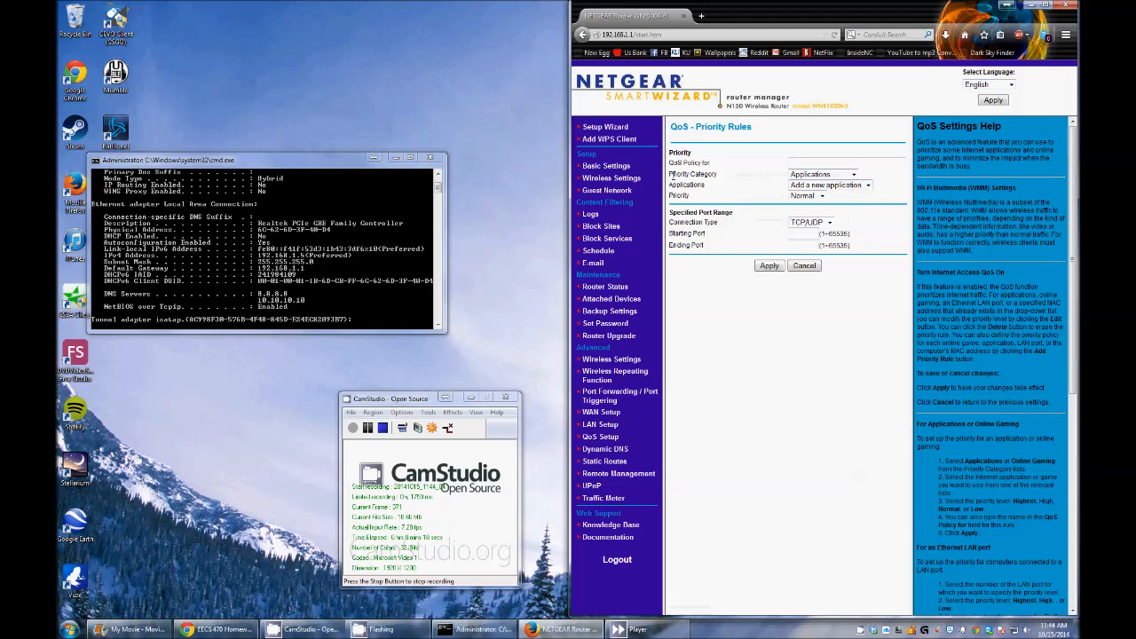
{"action": "left_click", "coordinate": [850, 173]}
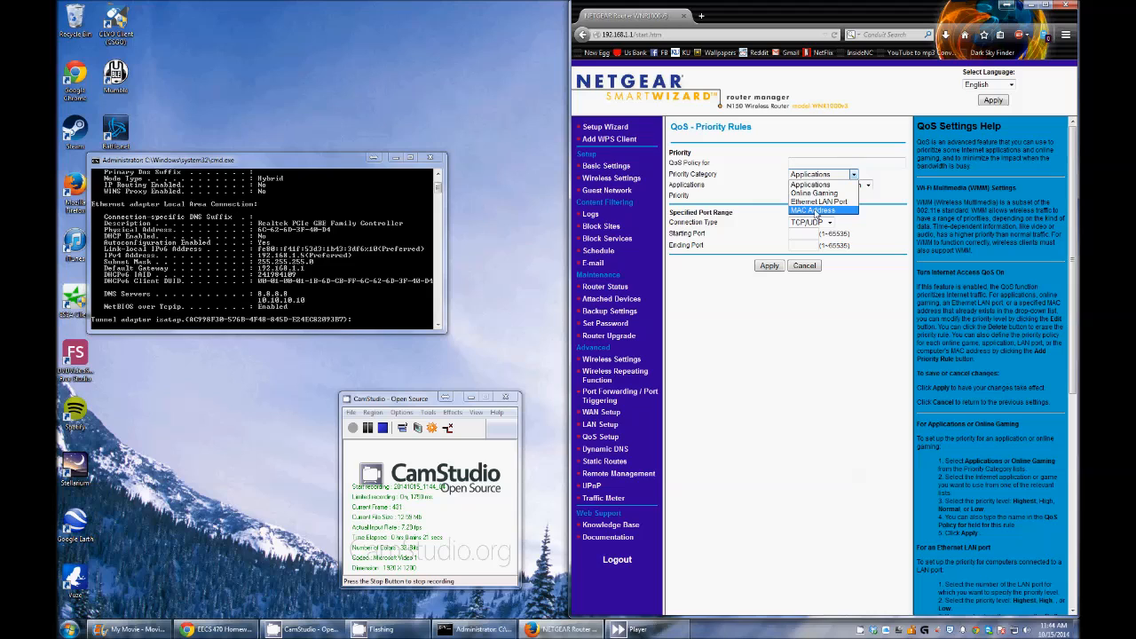
{"action": "left_click", "coordinate": [815, 211]}
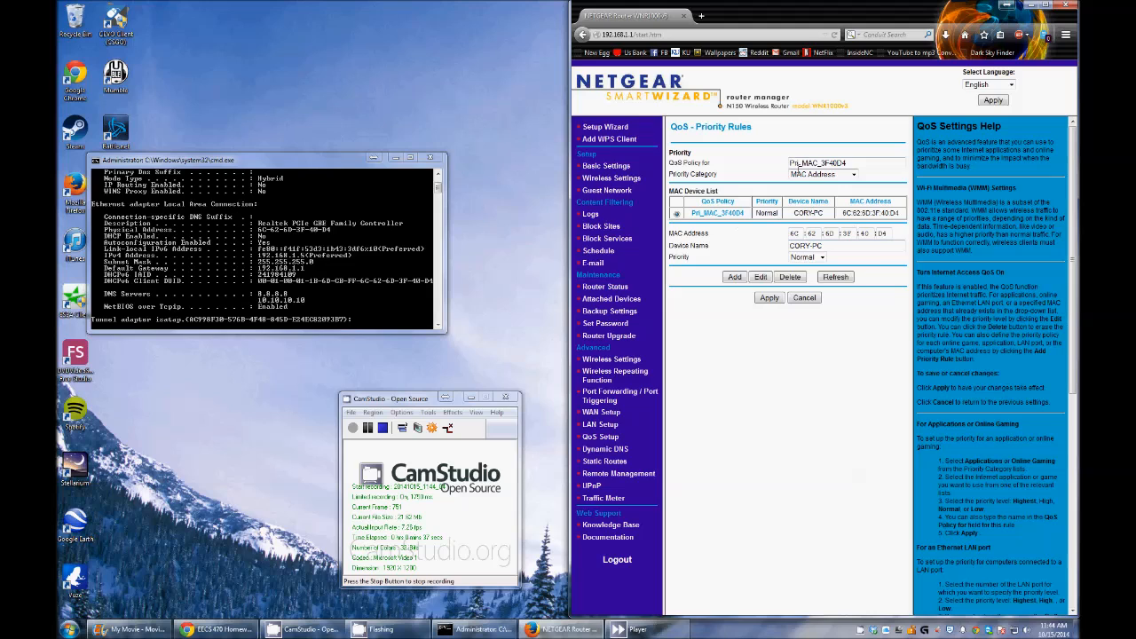
{"action": "left_click", "coordinate": [770, 297]}
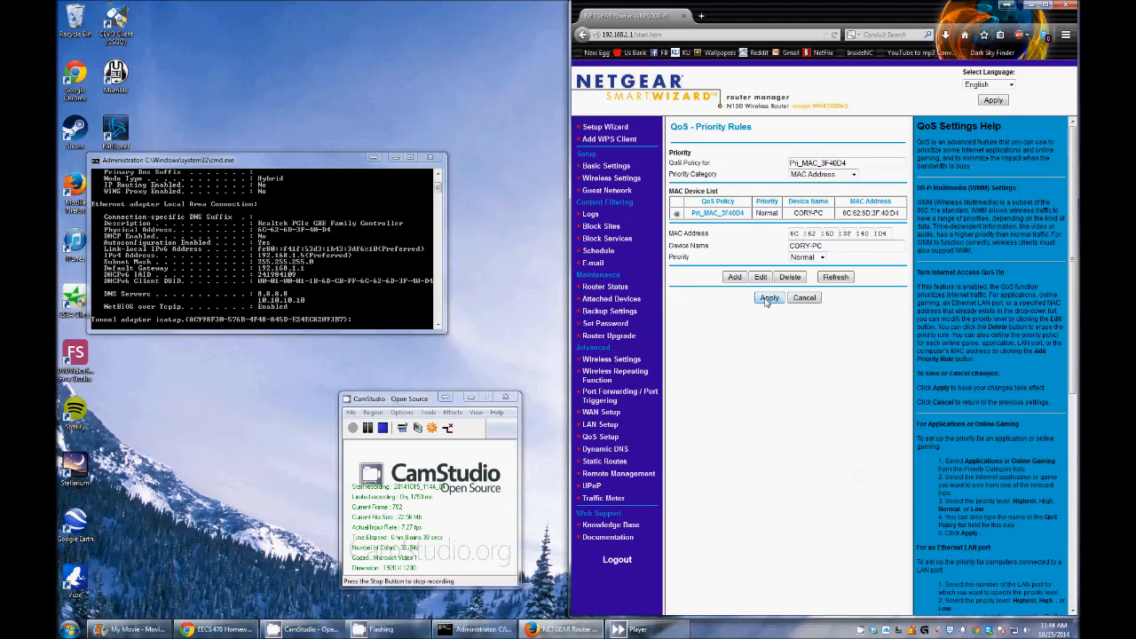
{"action": "left_click", "coordinate": [768, 298]}
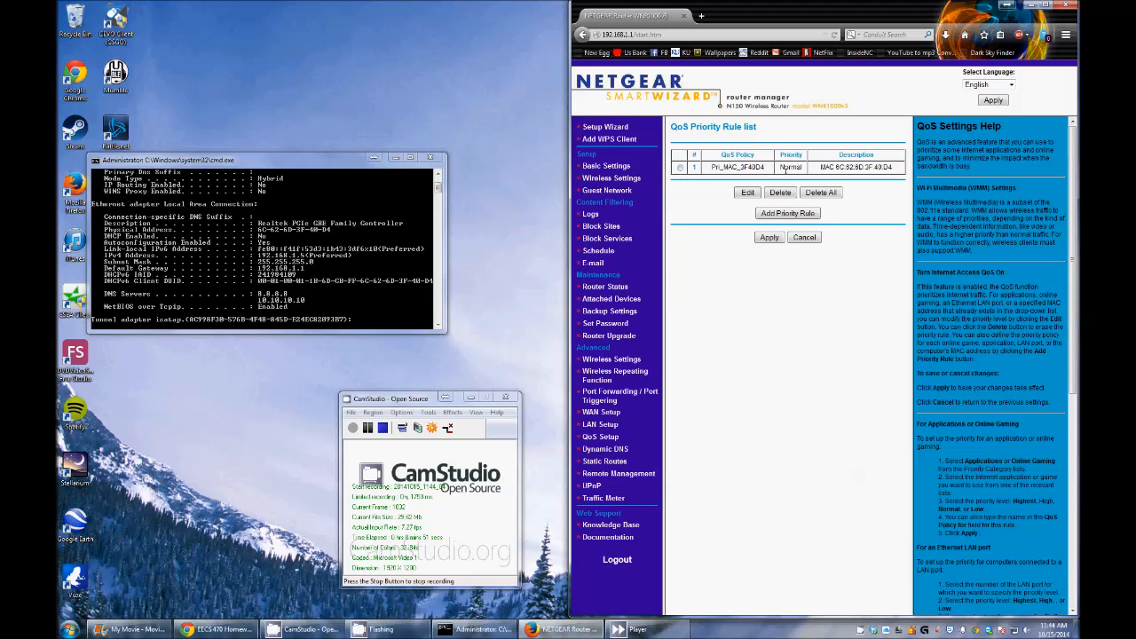
Edit rule Pri_MAC_3F40D4 to Highest priority and apply
{"action": "left_click", "coordinate": [680, 167]}
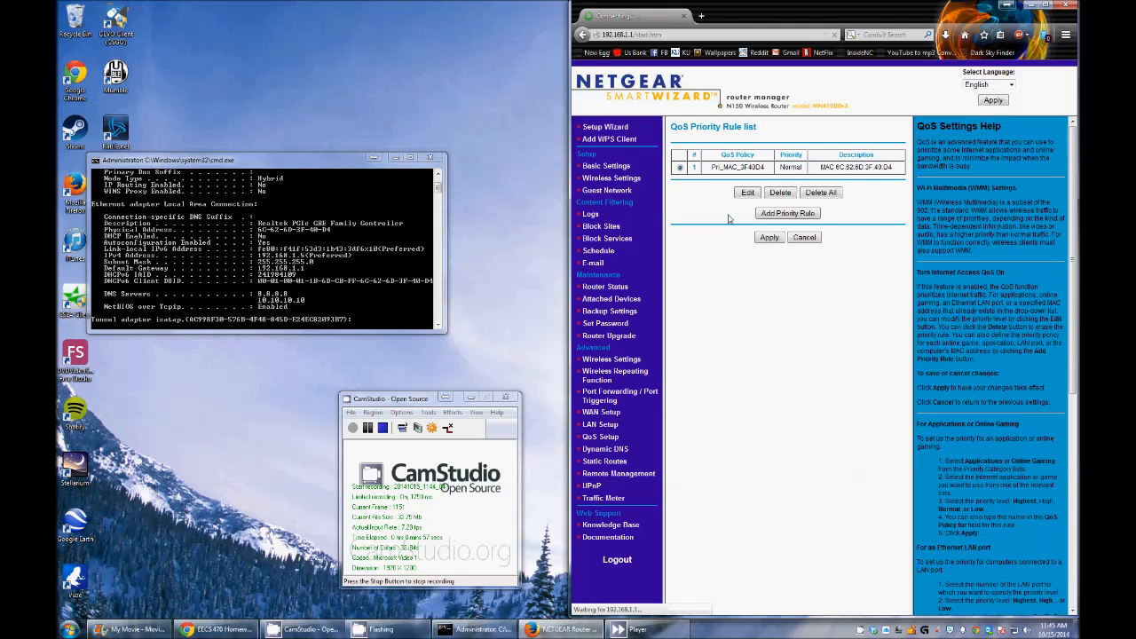
{"action": "left_click", "coordinate": [746, 192]}
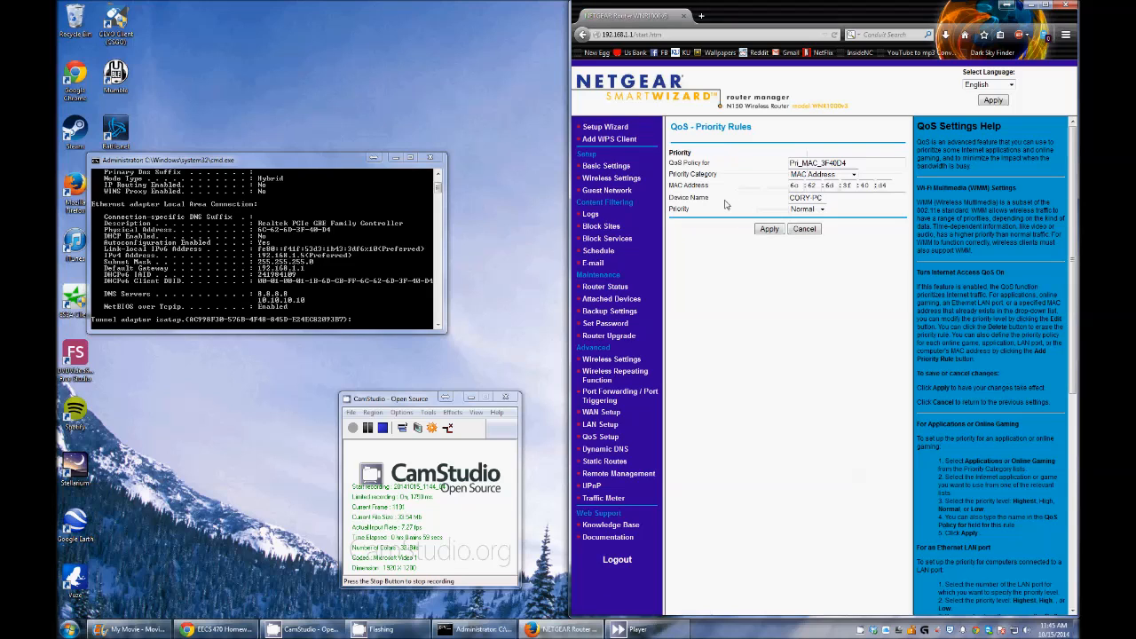
{"action": "left_click", "coordinate": [821, 208]}
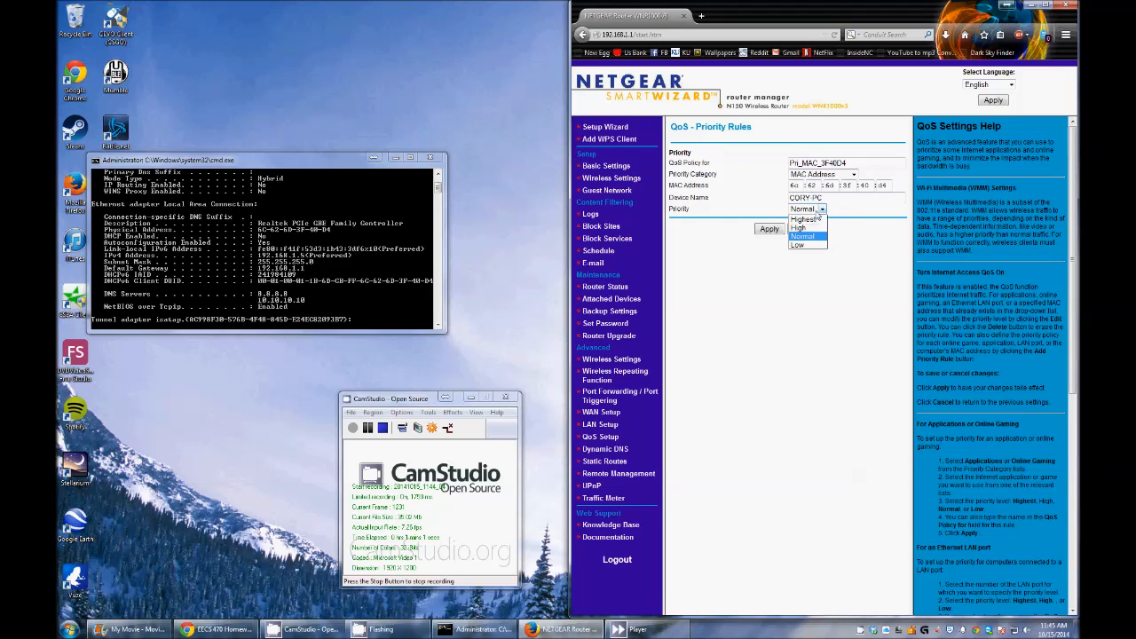
{"action": "left_click", "coordinate": [803, 219]}
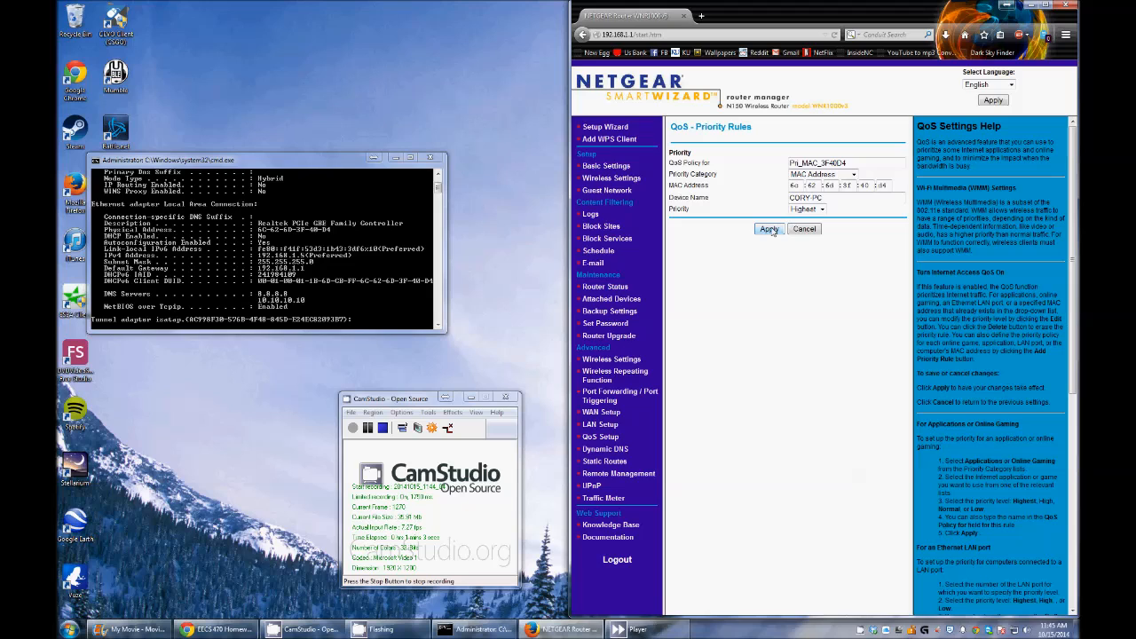
{"action": "left_click", "coordinate": [768, 229]}
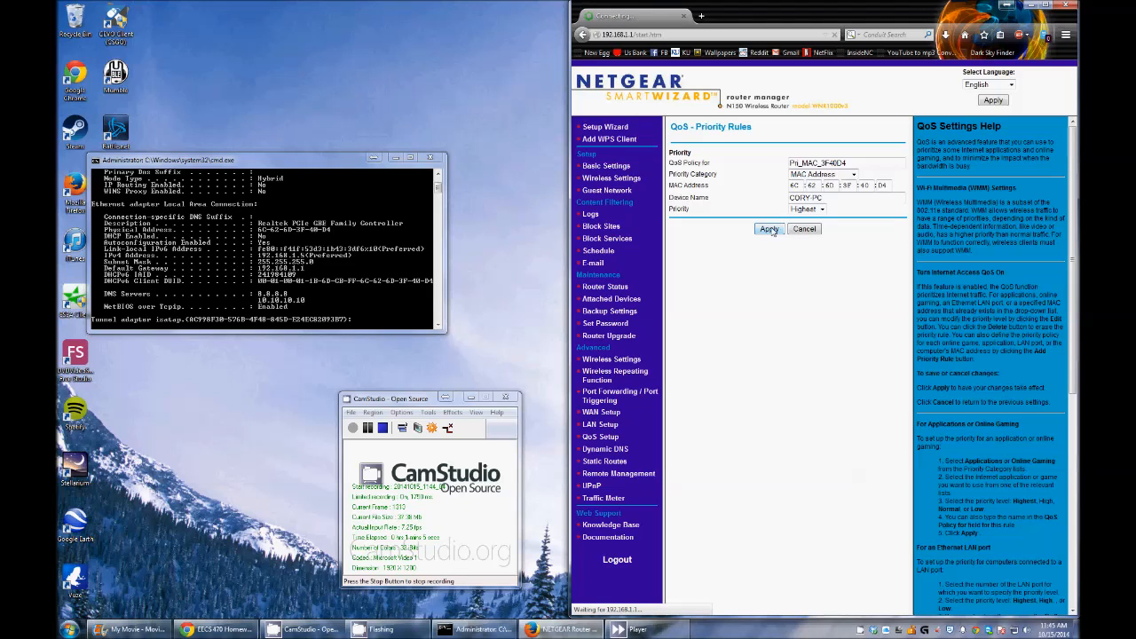
{"action": "left_click", "coordinate": [769, 229]}
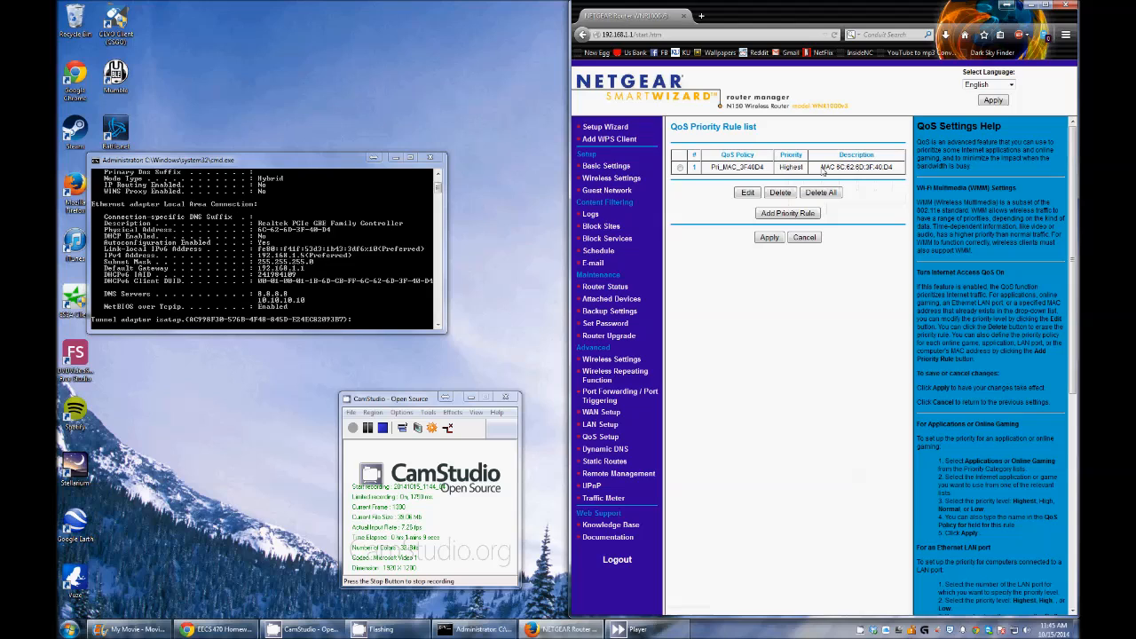
Return to QoS Setup, view the rule list, and start adding another priority rule
{"action": "double_click", "coordinate": [857, 167]}
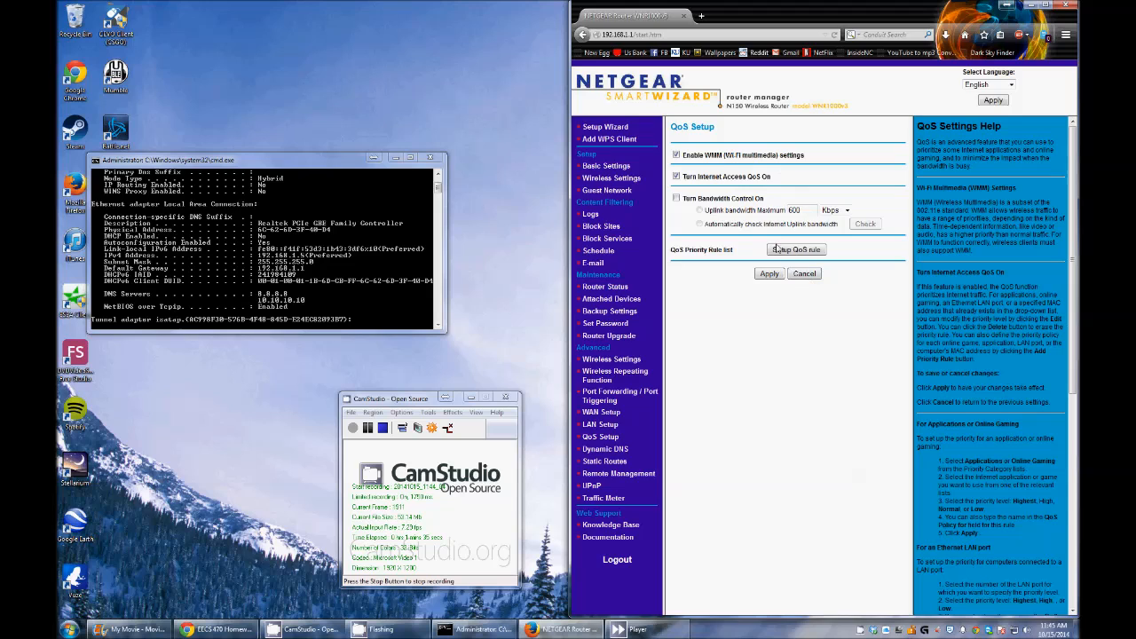
{"action": "left_click", "coordinate": [796, 249]}
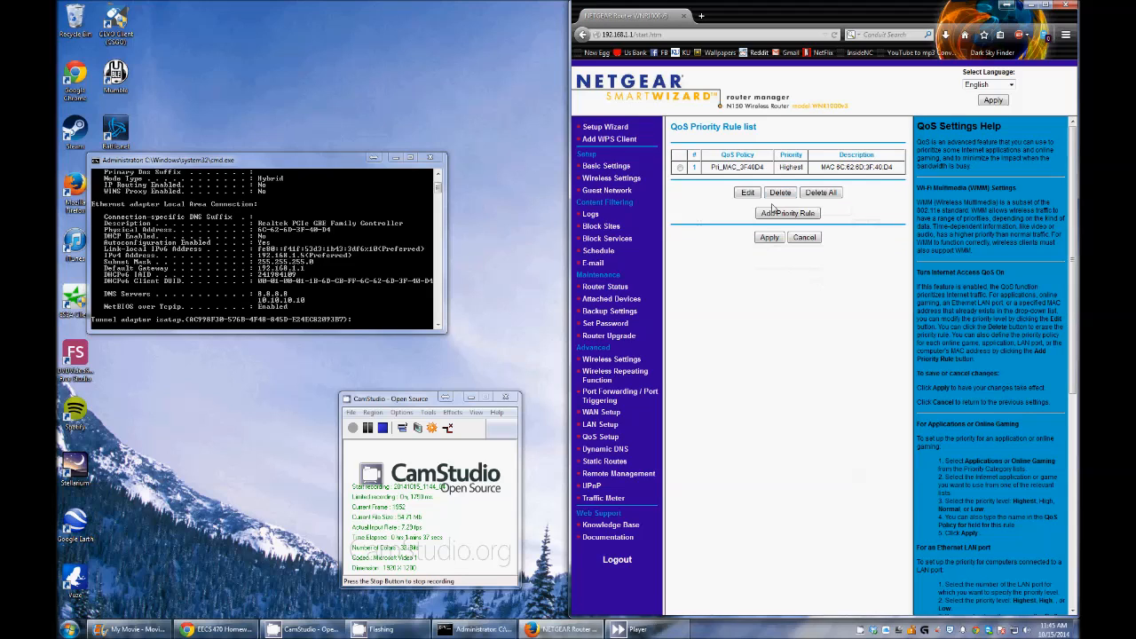
{"action": "left_click", "coordinate": [787, 213]}
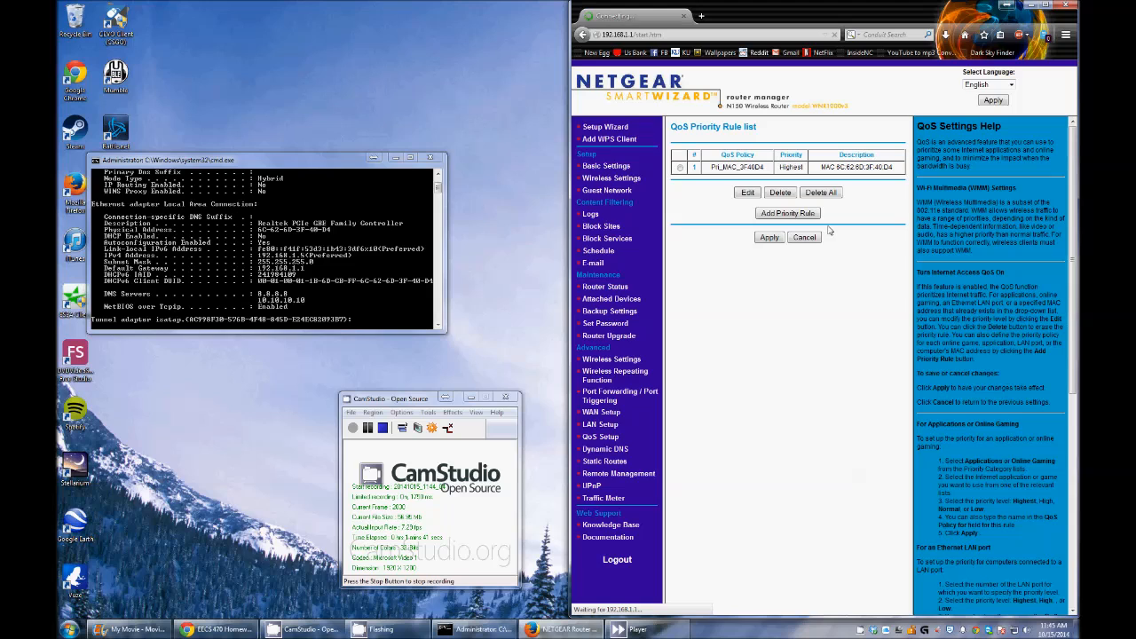
{"action": "left_click", "coordinate": [788, 213]}
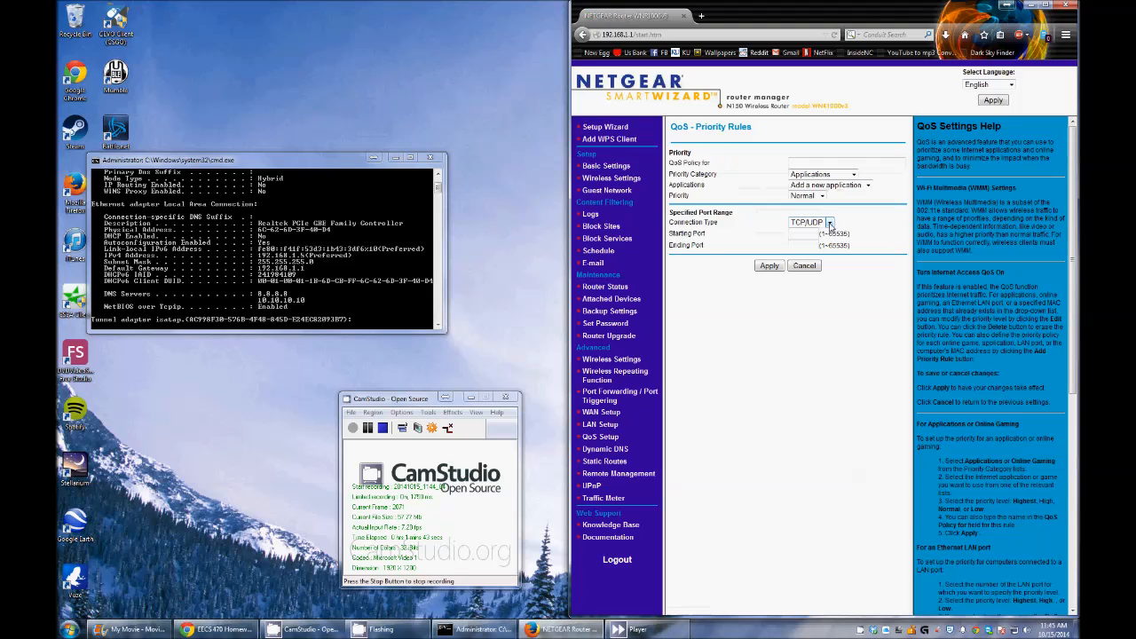